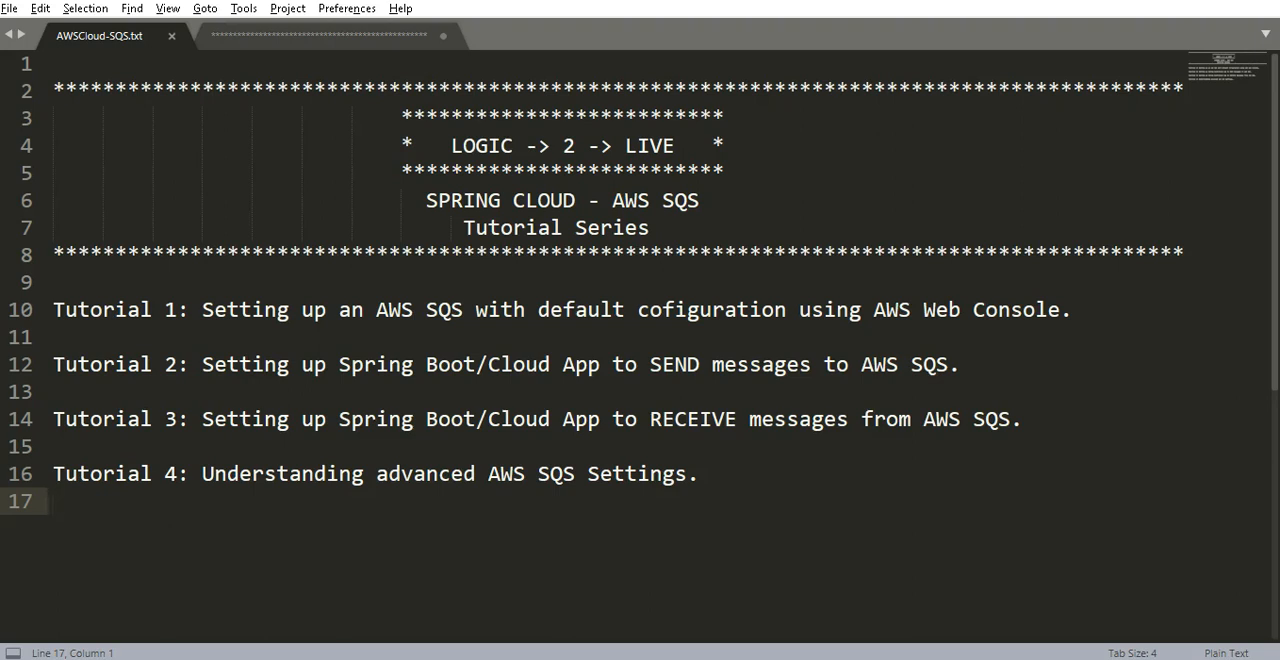
Show the AWSCloud-sqs-pt1.txt Tutorial 1 notes about what AWS SQS is.
{"action": "left_click", "coordinate": [262, 36]}
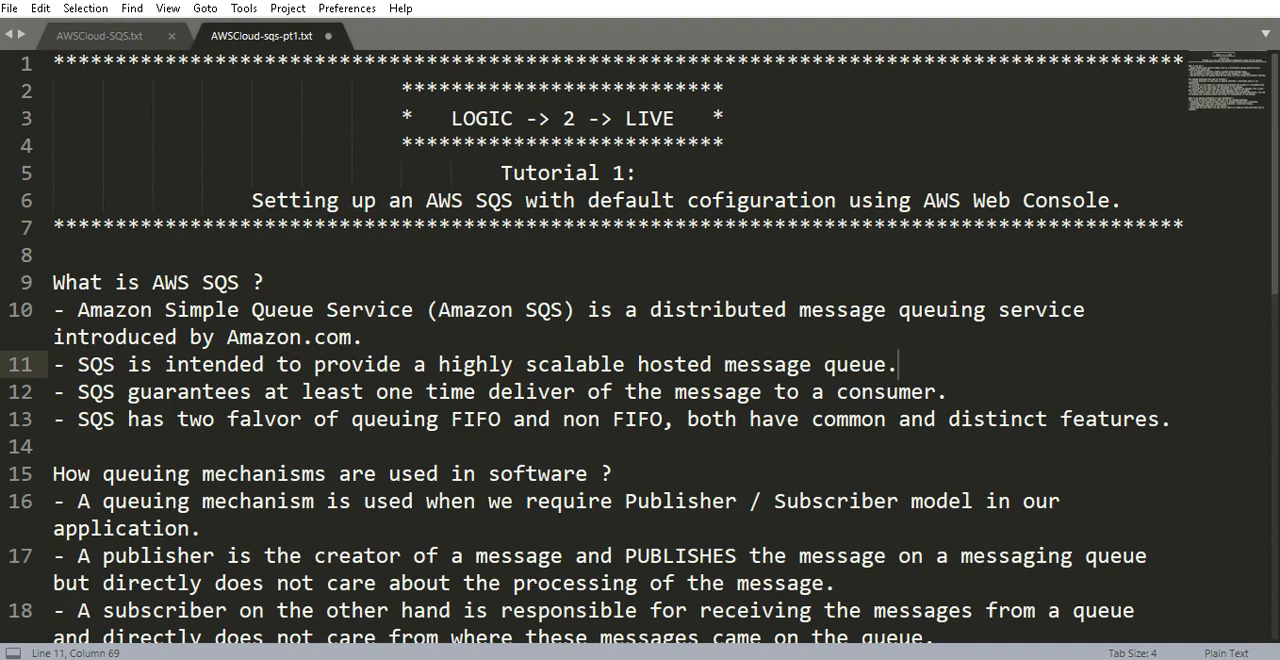
Read further down the SQS notes on queuing mechanisms before moving to the console.
{"action": "scroll", "scroll_direction": "down", "scroll_amount": 3}
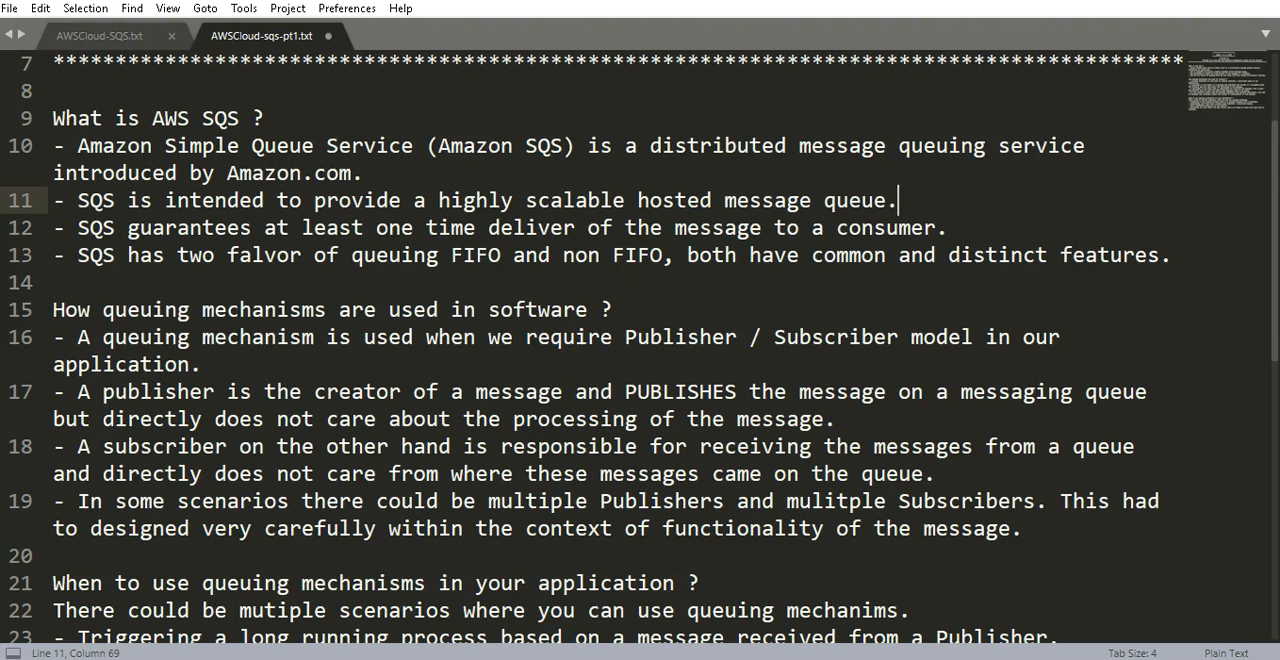
{"action": "scroll", "scroll_direction": "down", "scroll_amount": 3}
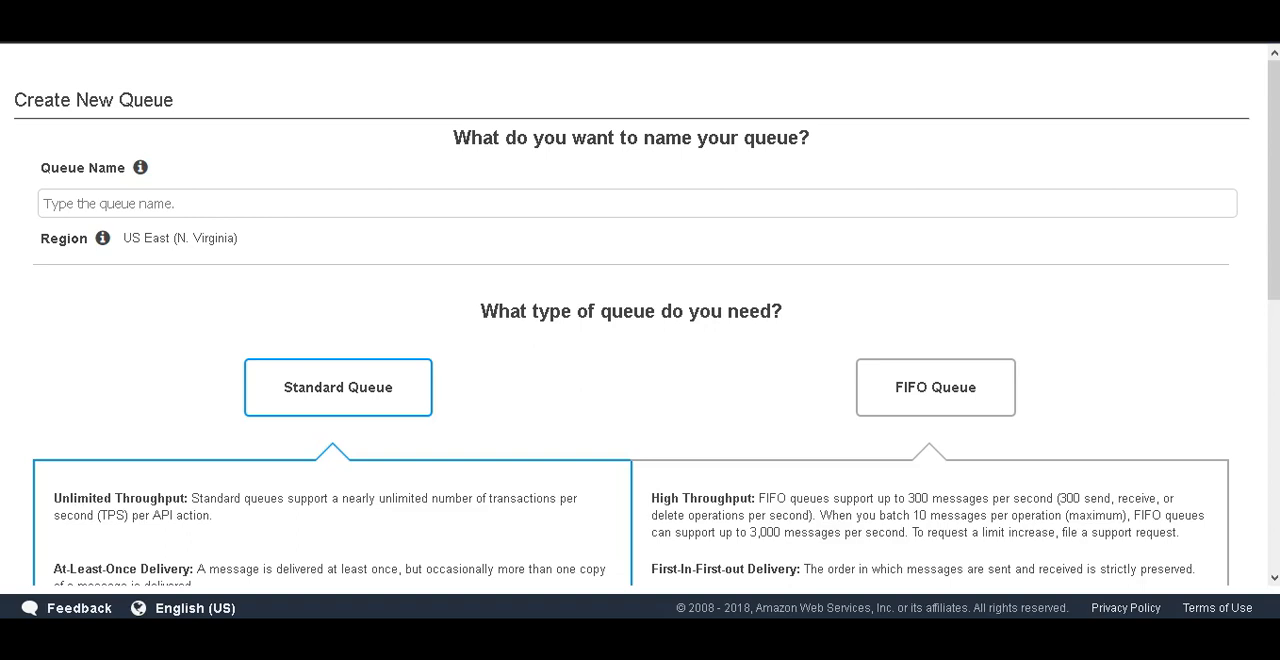
Enter aws-utube-demo-sqs as the queue name, keeping the Standard queue type.
{"action": "left_click", "coordinate": [636, 202]}
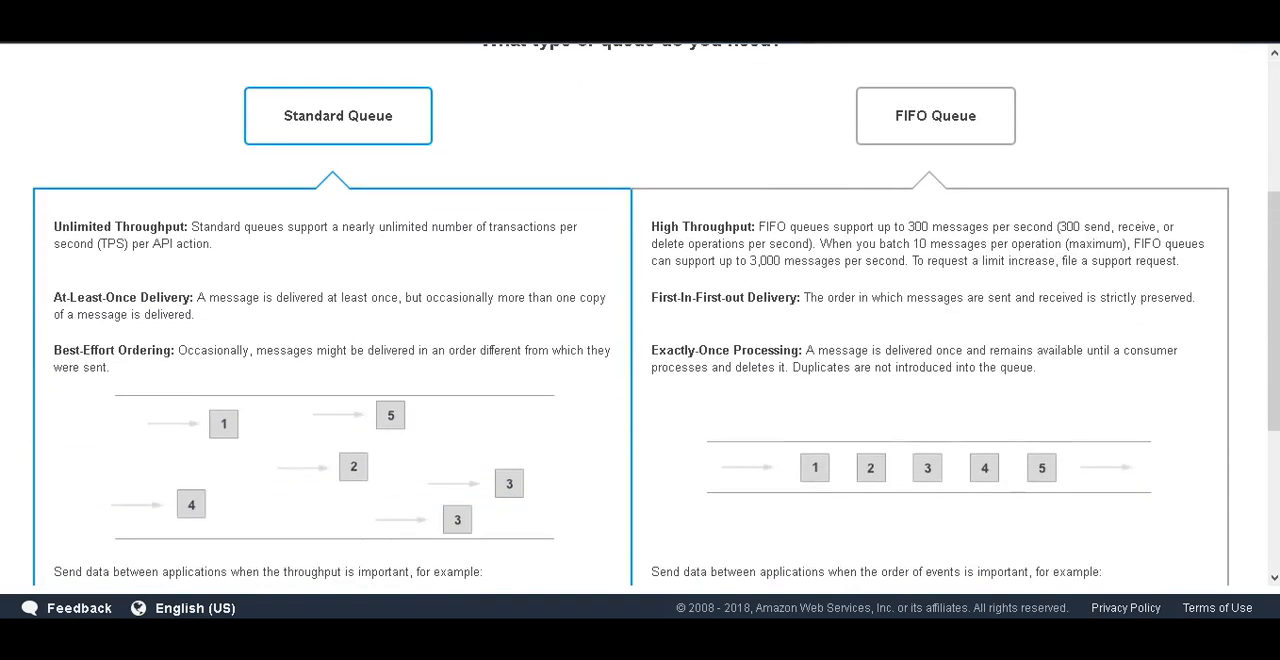
{"action": "scroll", "scroll_direction": "up", "scroll_amount": 3}
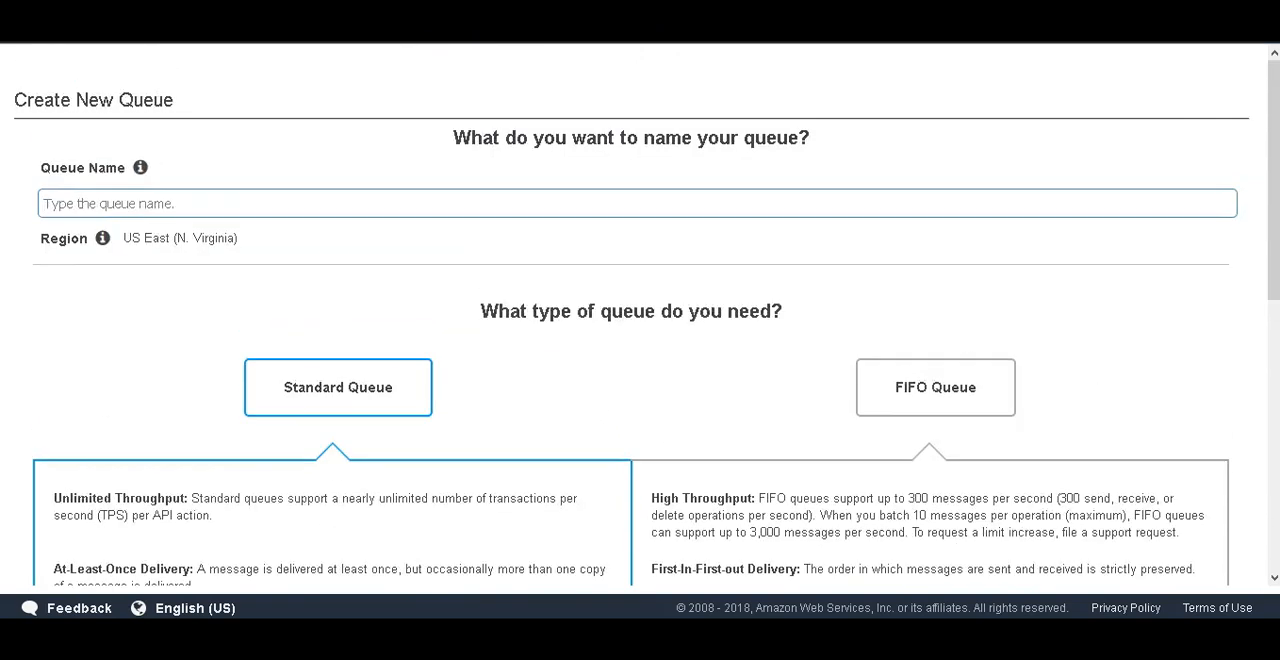
{"action": "type", "text": "aws-utube-demo-sqs"}
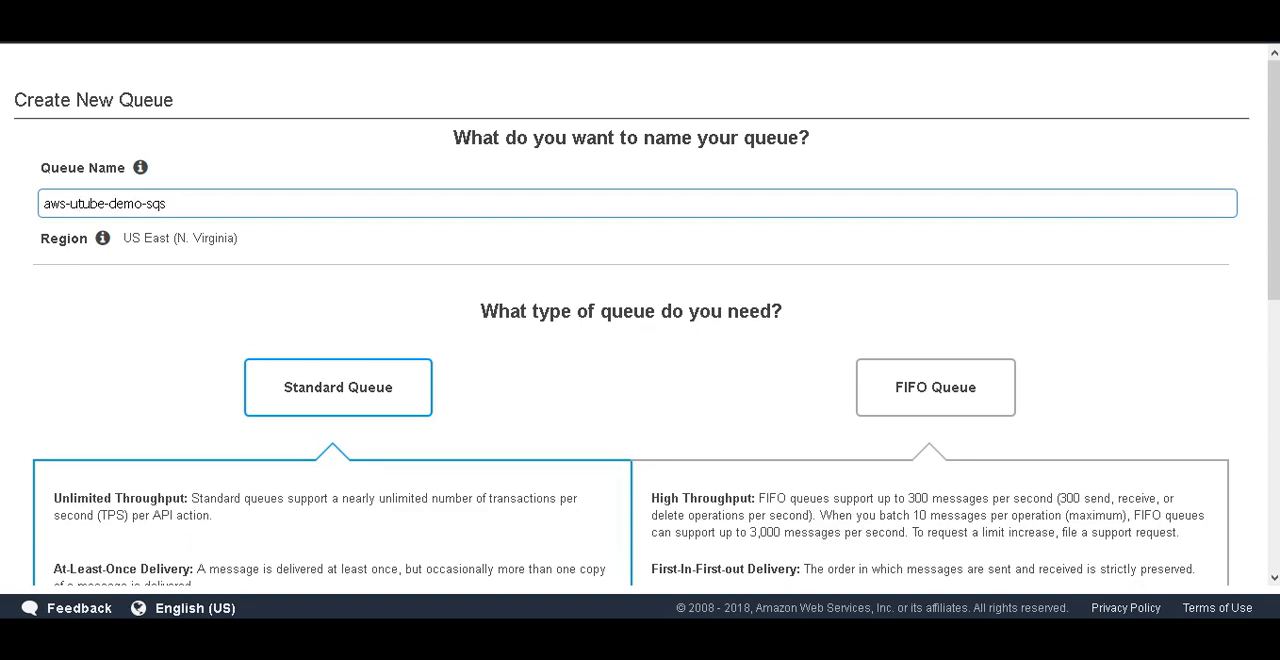
{"action": "scroll", "scroll_direction": "down", "scroll_amount": 3}
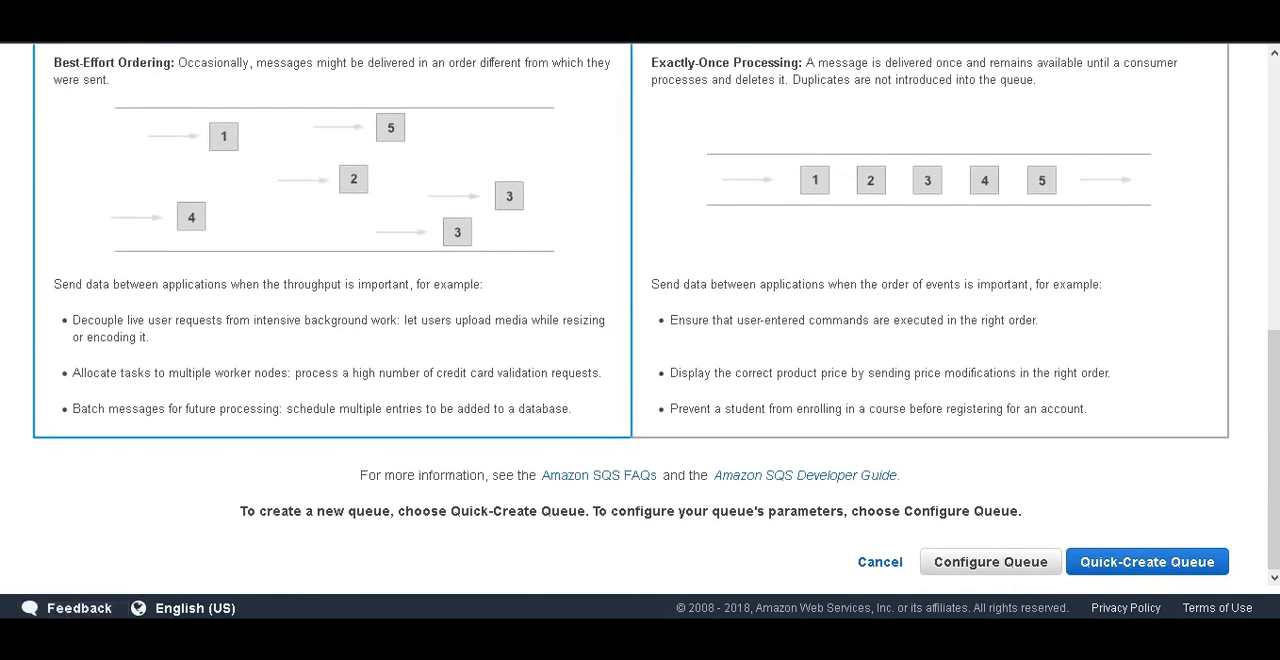
Review the default attributes under Configure Queue and create the queue unchanged.
{"action": "left_click", "coordinate": [988, 560]}
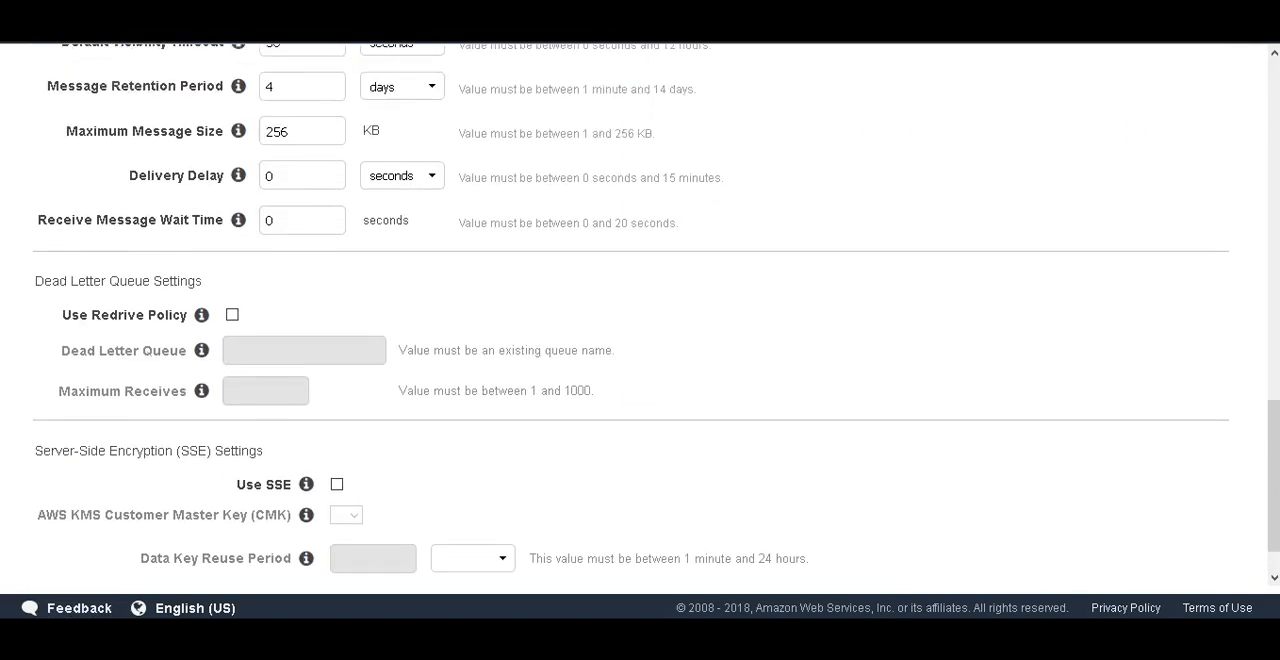
{"action": "scroll", "scroll_direction": "up", "scroll_amount": 3}
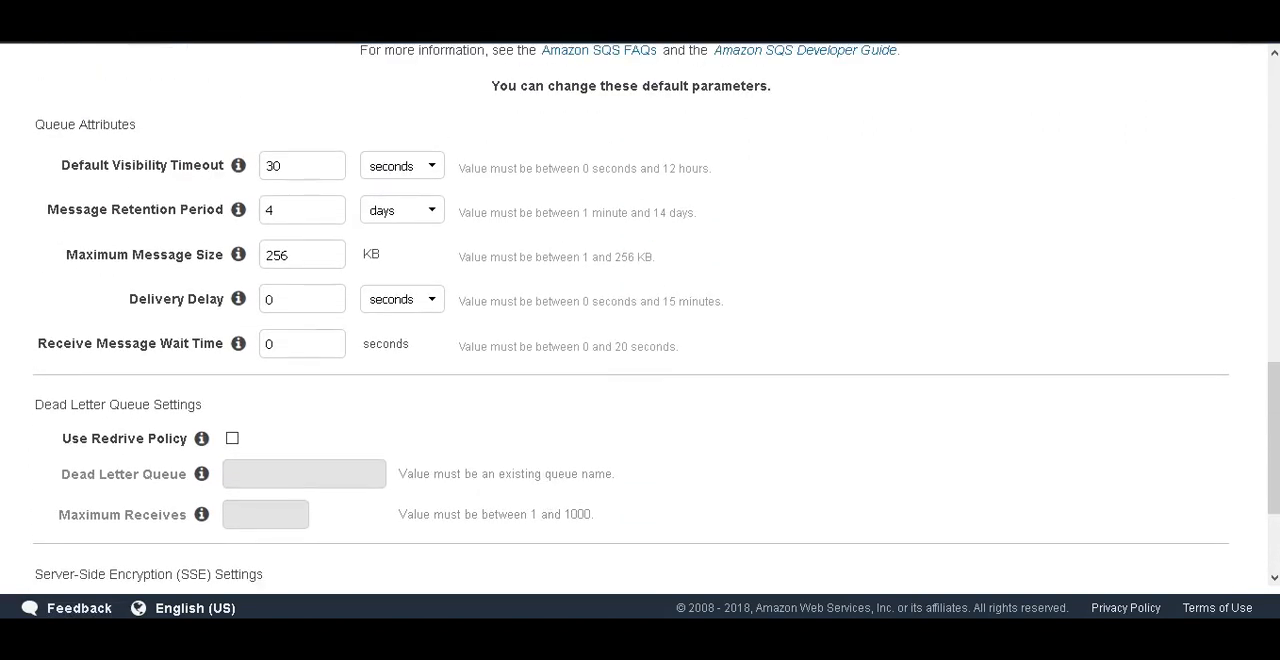
{"action": "scroll", "scroll_direction": "down", "scroll_amount": 3}
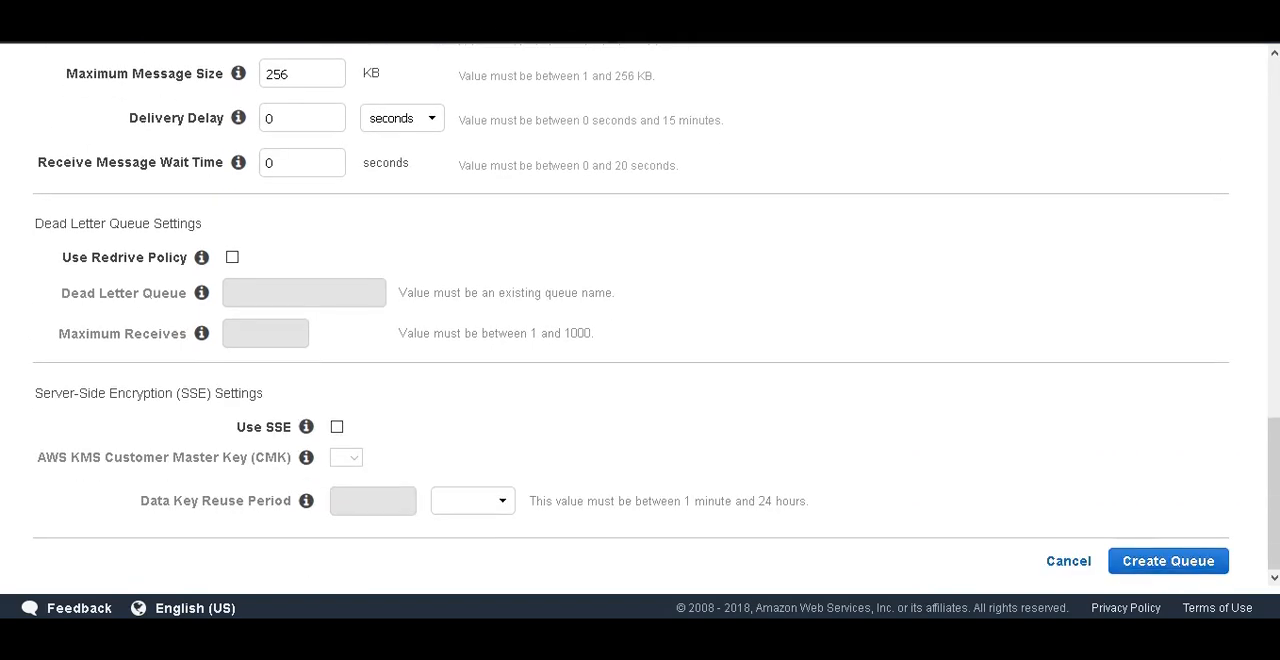
{"action": "left_click", "coordinate": [1168, 560]}
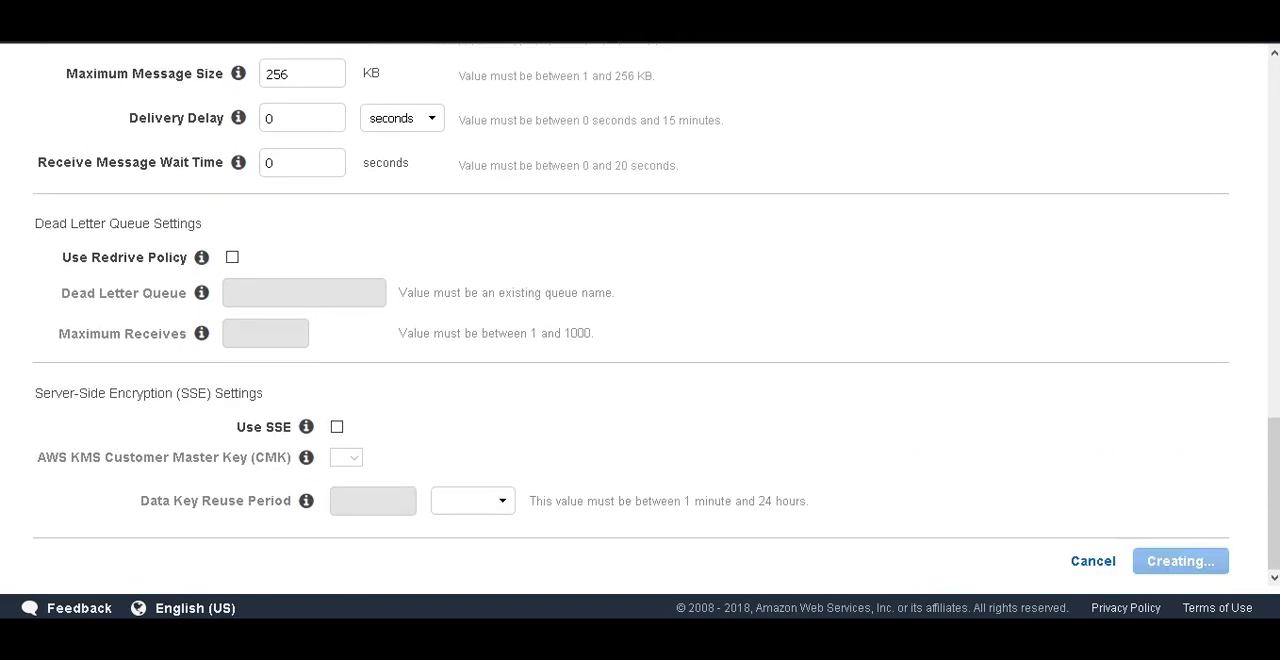
{"action": "left_click", "coordinate": [1180, 560]}
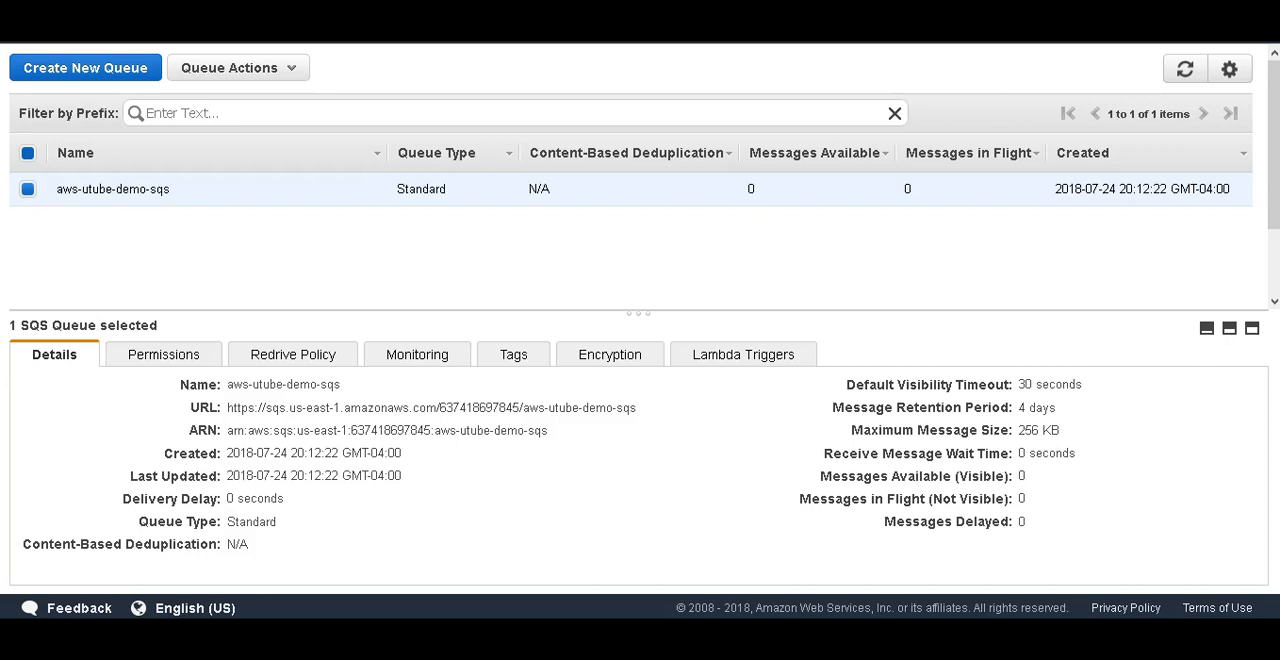
Select the us-east-1 region and domain part of the queue's URL in Details.
{"action": "double_click", "coordinate": [236, 408]}
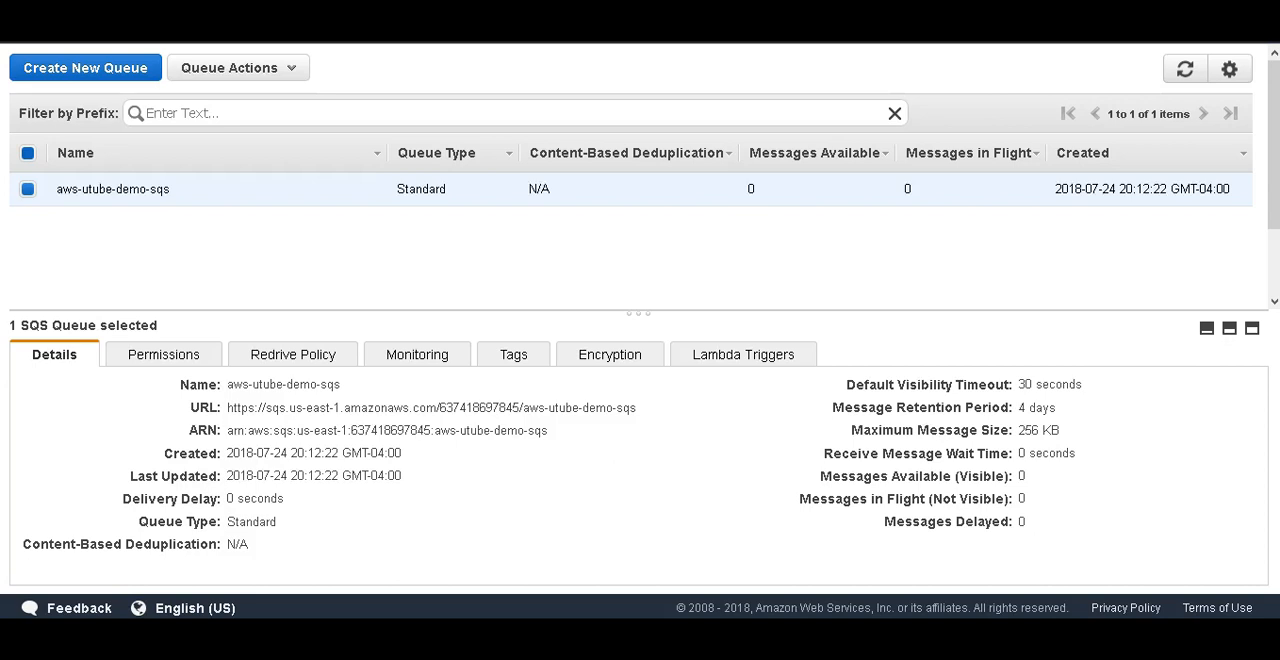
{"action": "left_click_drag", "start_coordinate": [312, 408], "coordinate": [436, 408]}
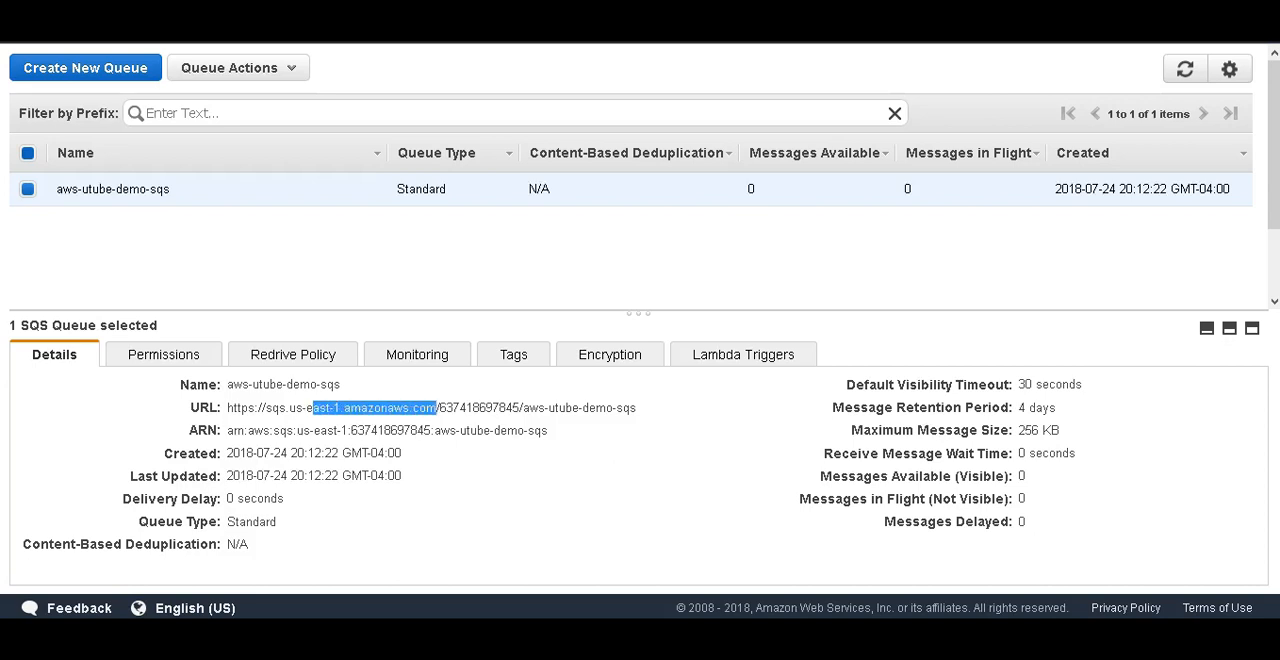